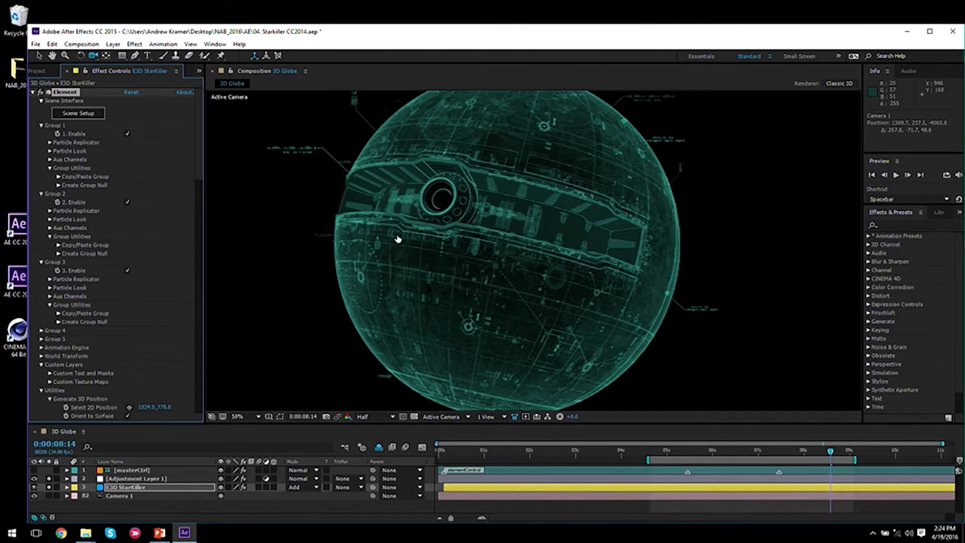
- Make the 9 pt stroke a dashed line (5/80/12/26/2/48 pt) with rounded caps
{"action": "left_click", "coordinate": [77, 113]}
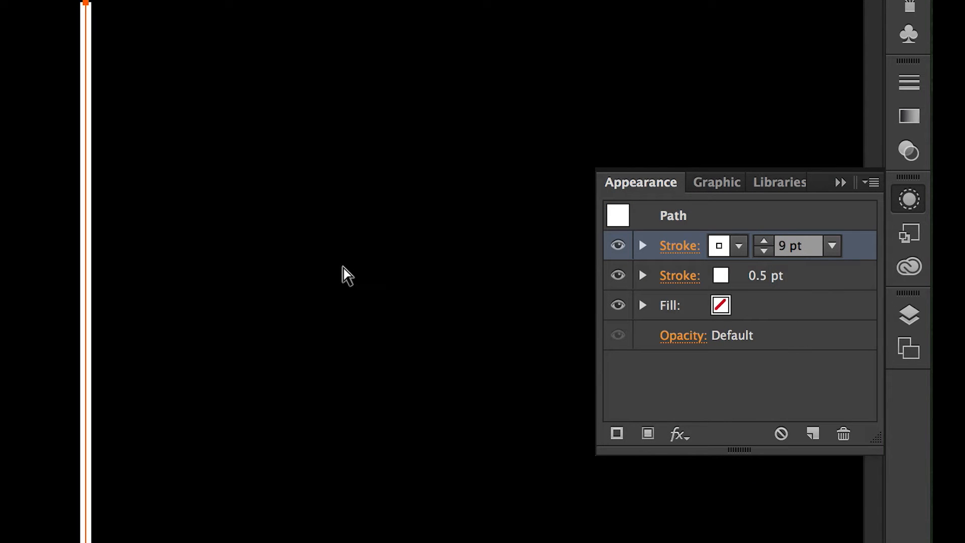
{"action": "left_click", "coordinate": [679, 246]}
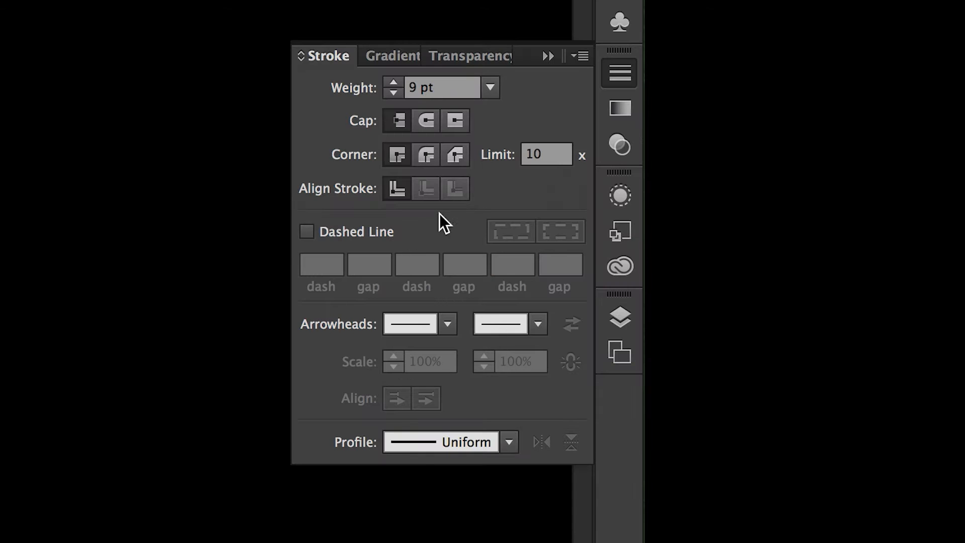
{"action": "left_click", "coordinate": [306, 231]}
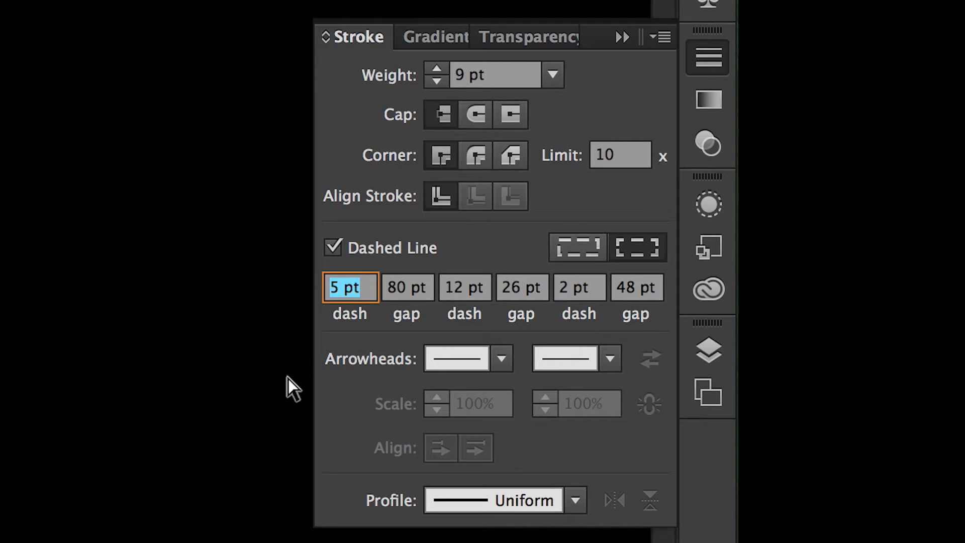
{"action": "mouse_move", "coordinate": [483, 336]}
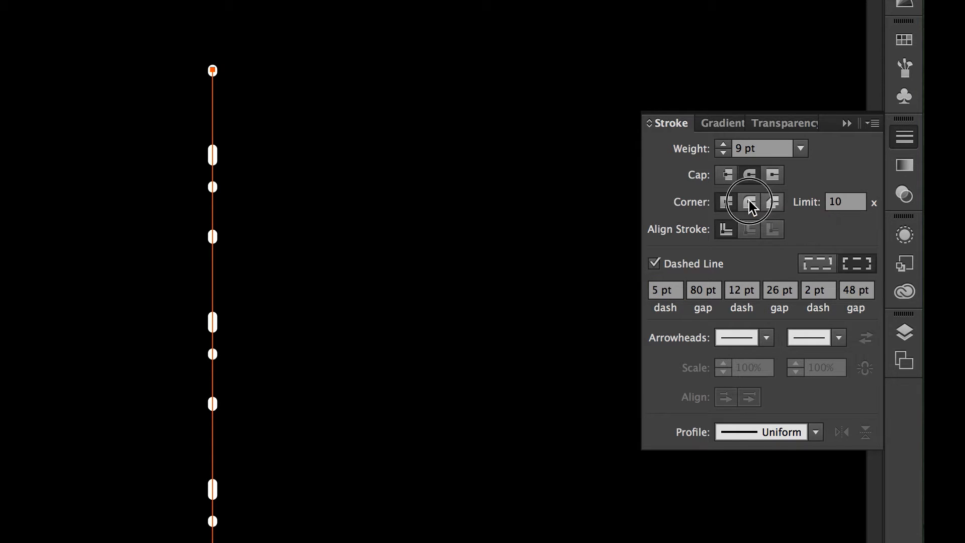
{"action": "left_click", "coordinate": [749, 202]}
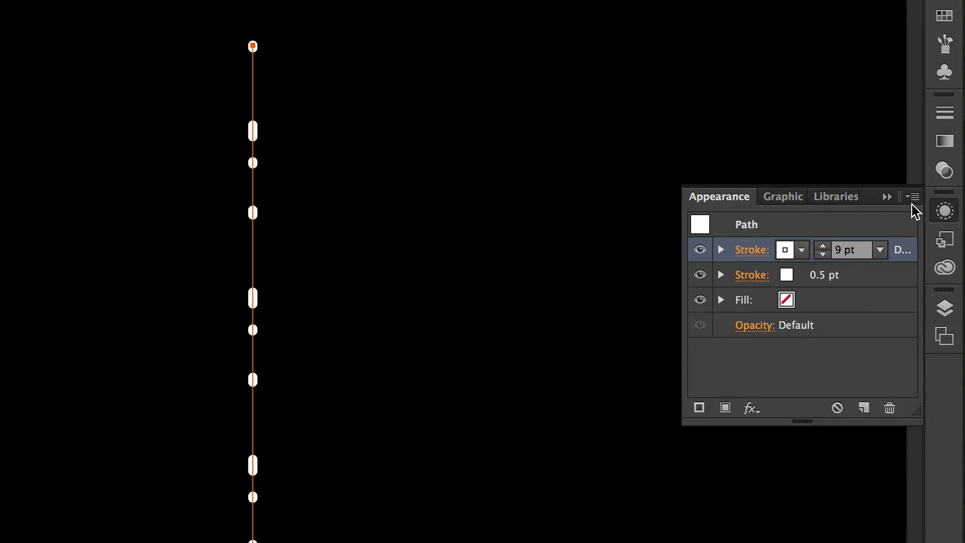
- Duplicate the stroke as a 27 pt dashed stroke (2/140/4/26) with flat caps for wide tick bars
{"action": "left_click", "coordinate": [823, 245]}
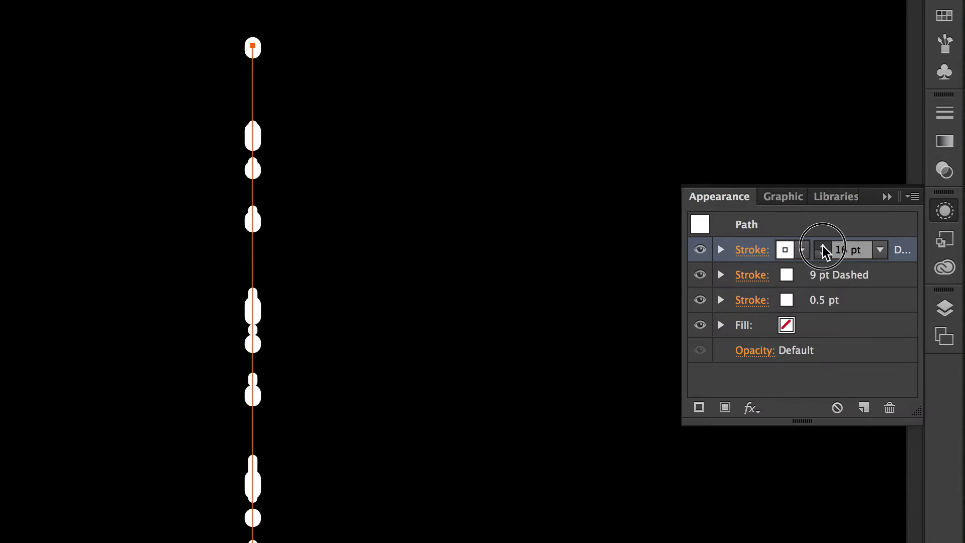
{"action": "left_click", "coordinate": [823, 245]}
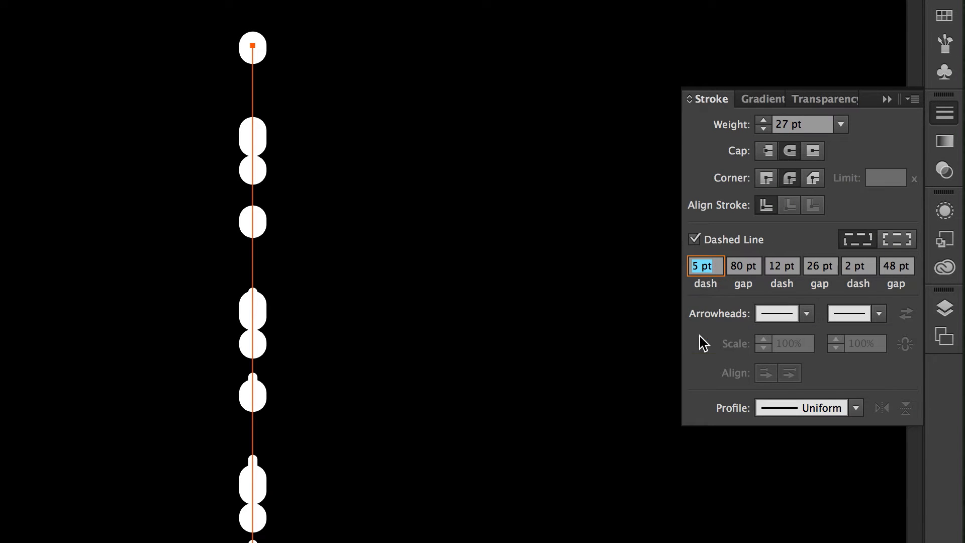
{"action": "mouse_move", "coordinate": [580, 352]}
{"action": "type", "text": "140"}
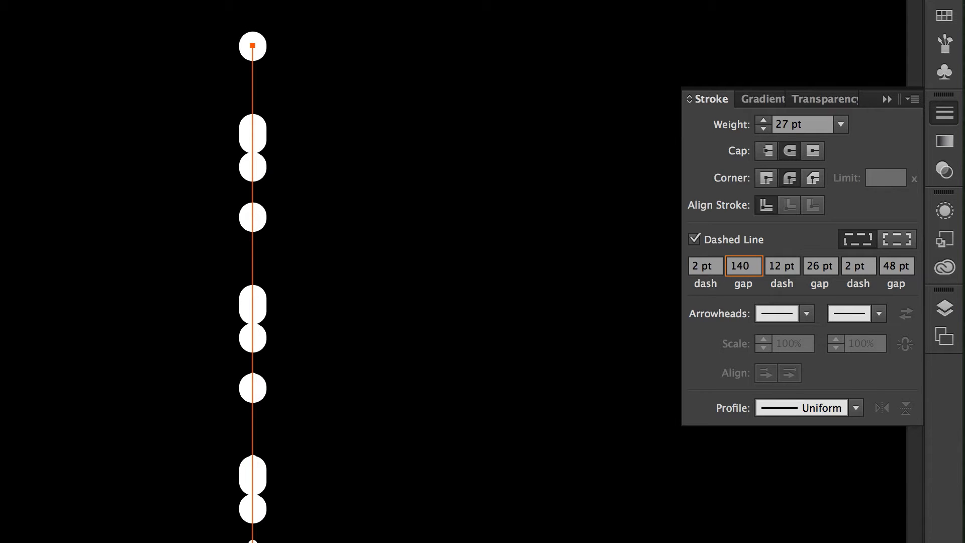
{"action": "left_click", "coordinate": [782, 265]}
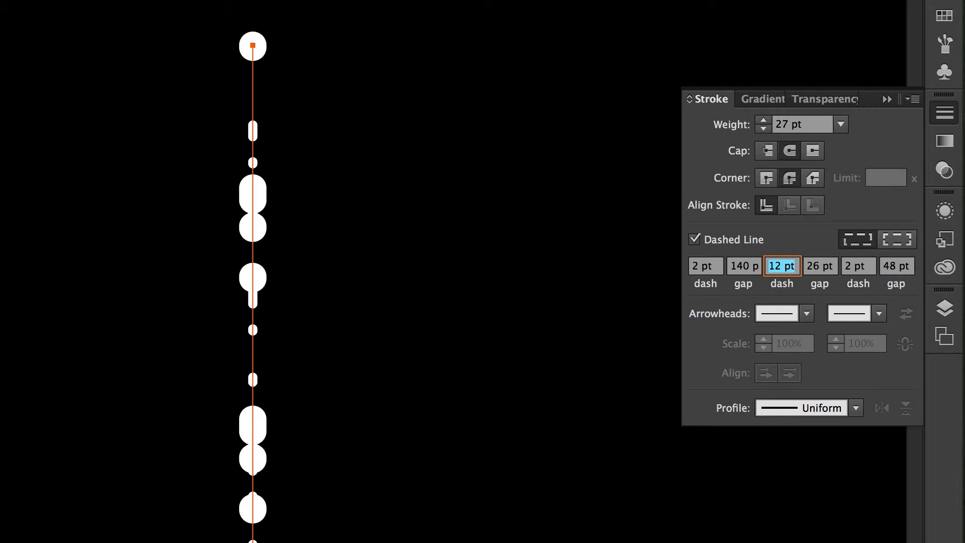
{"action": "left_click", "coordinate": [767, 151]}
{"action": "type", "text": "4"}
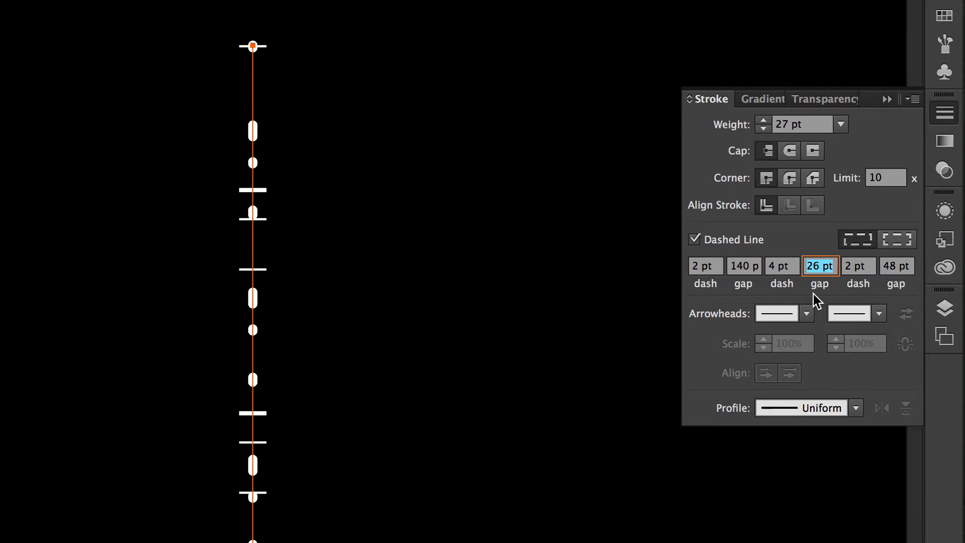
{"action": "left_click", "coordinate": [857, 265]}
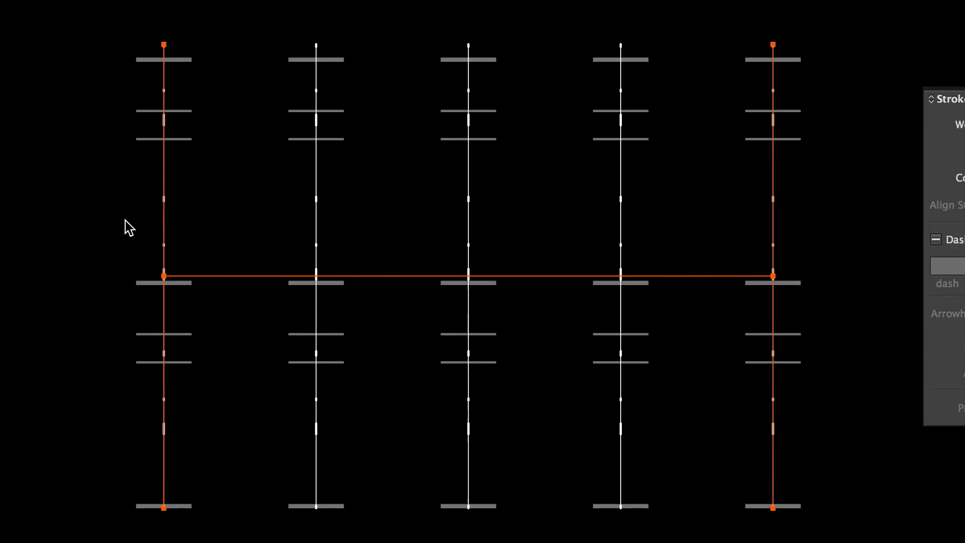
{"action": "mouse_move", "coordinate": [223, 84]}
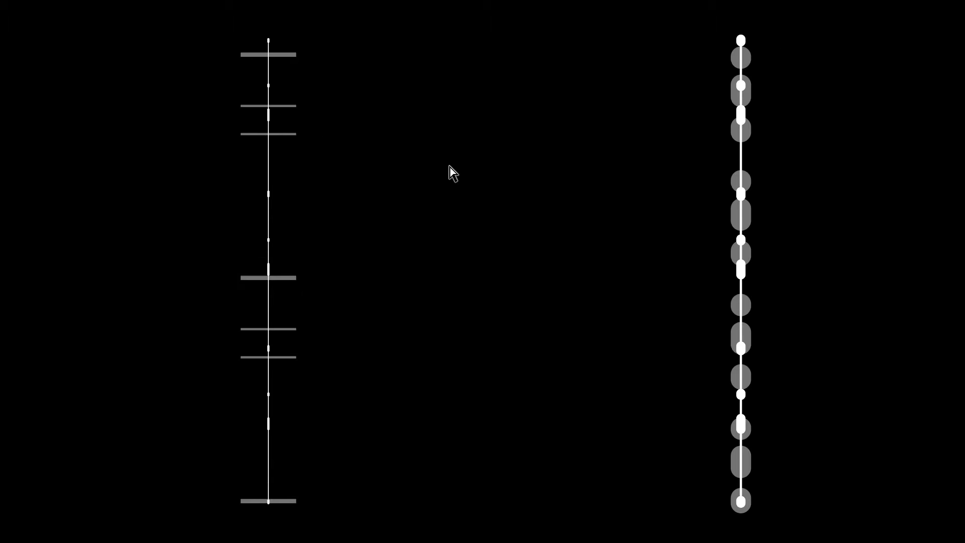
{"action": "mouse_move", "coordinate": [714, 52]}
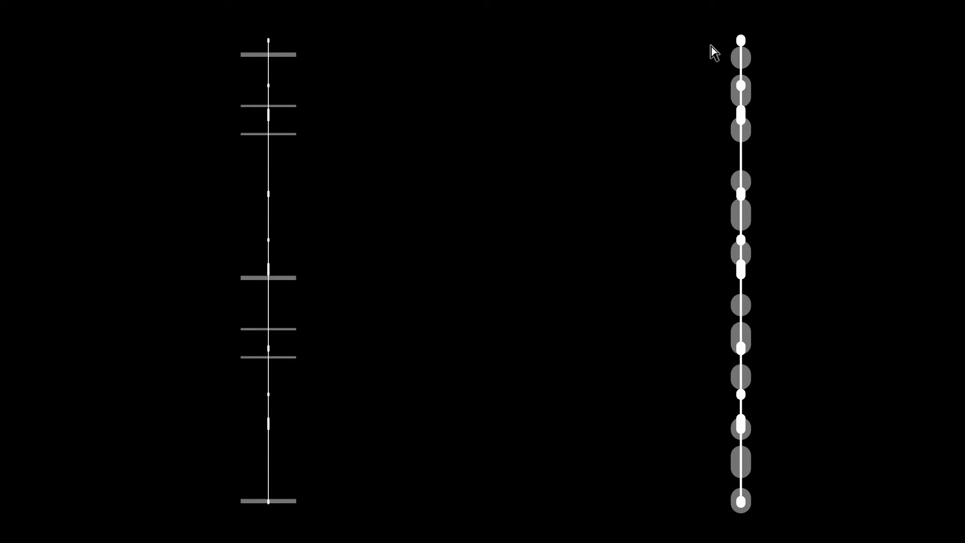
{"action": "mouse_move", "coordinate": [99, 105]}
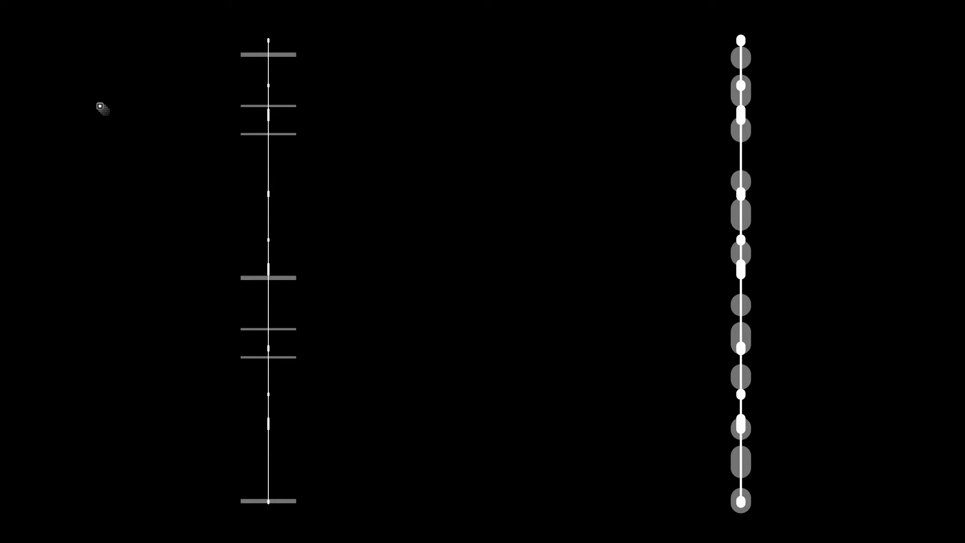
{"action": "mouse_move", "coordinate": [751, 43]}
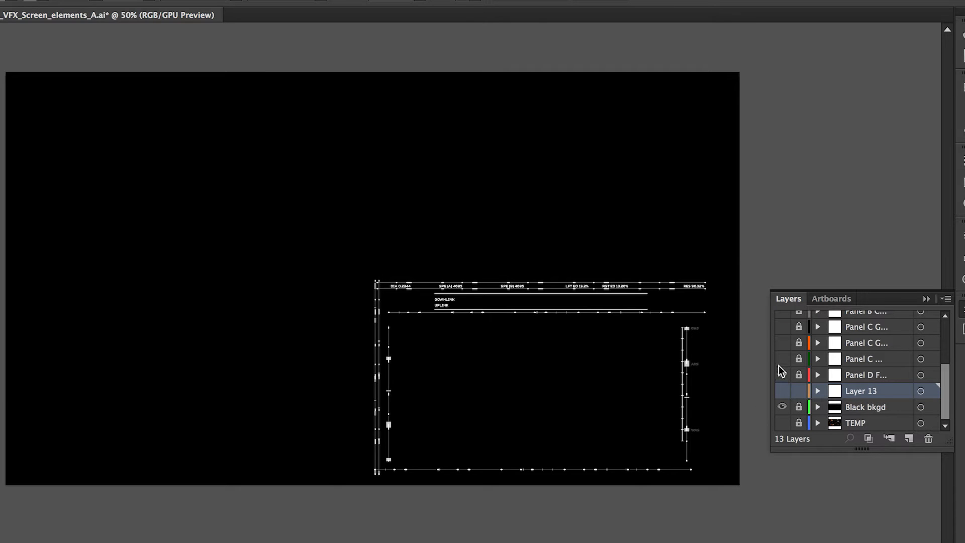
- Show the hidden Panel A, B and C layers to reveal the full HUD layout
{"action": "left_click", "coordinate": [782, 327]}
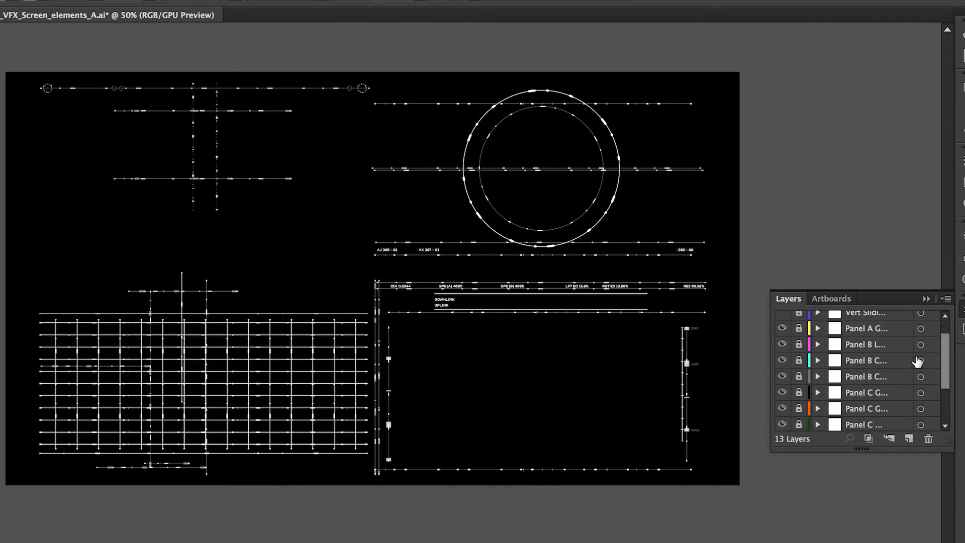
{"action": "left_click", "coordinate": [646, 516]}
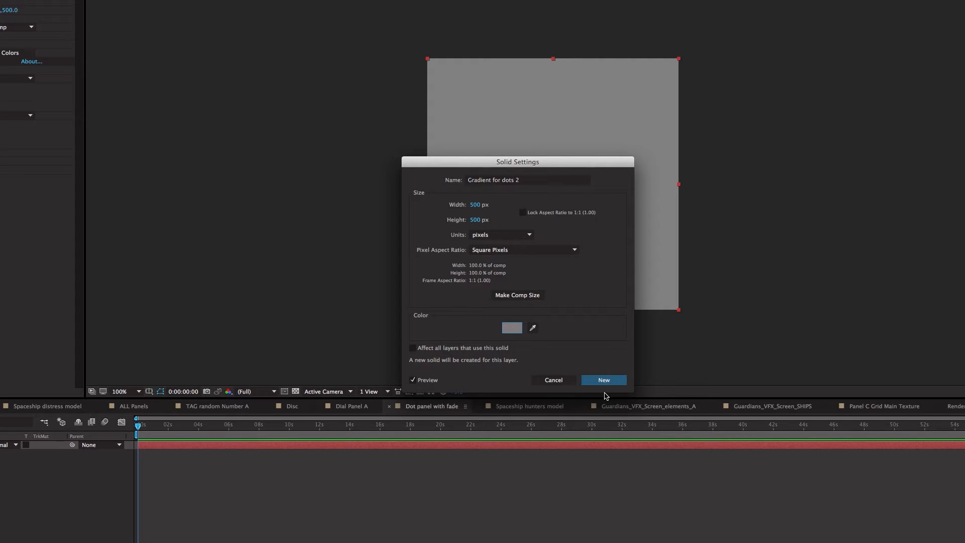
- Close Solid Settings and enable CC Ball Action so the radial ramp becomes a dot grid
{"action": "left_click", "coordinate": [602, 380]}
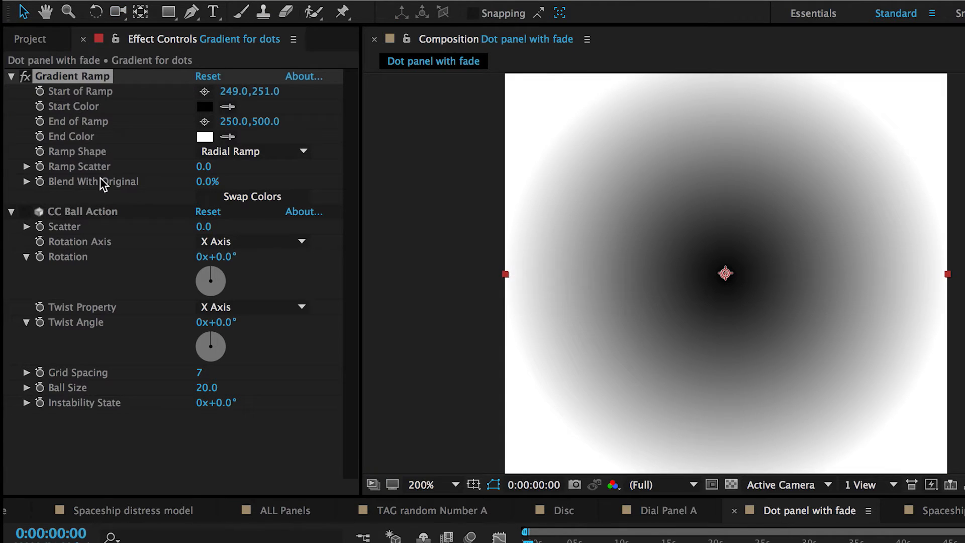
{"action": "left_click", "coordinate": [81, 211]}
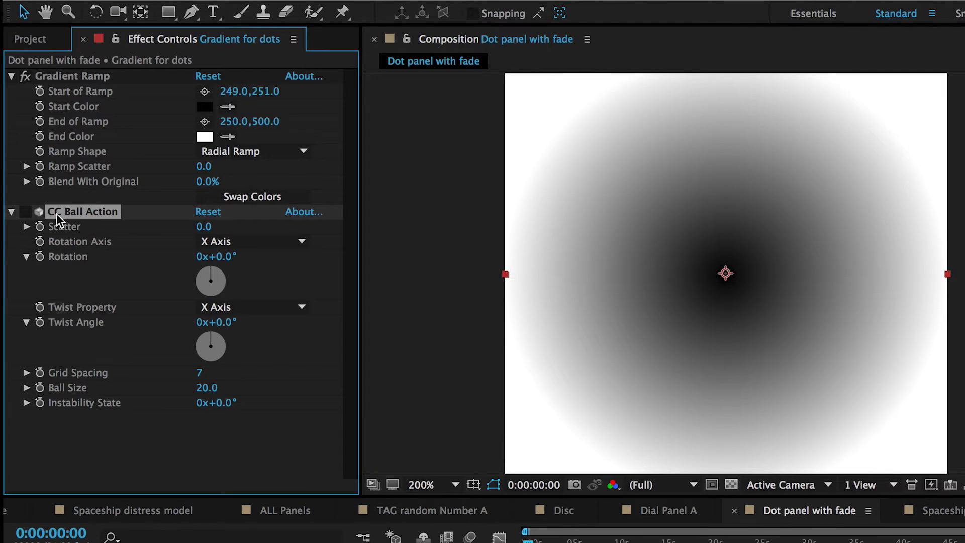
{"action": "left_click", "coordinate": [26, 212]}
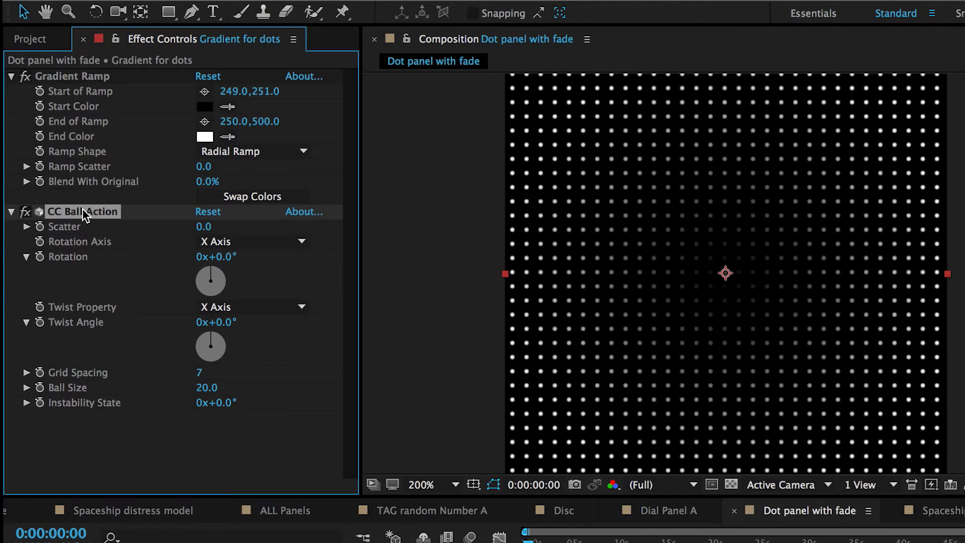
{"action": "mouse_move", "coordinate": [220, 382]}
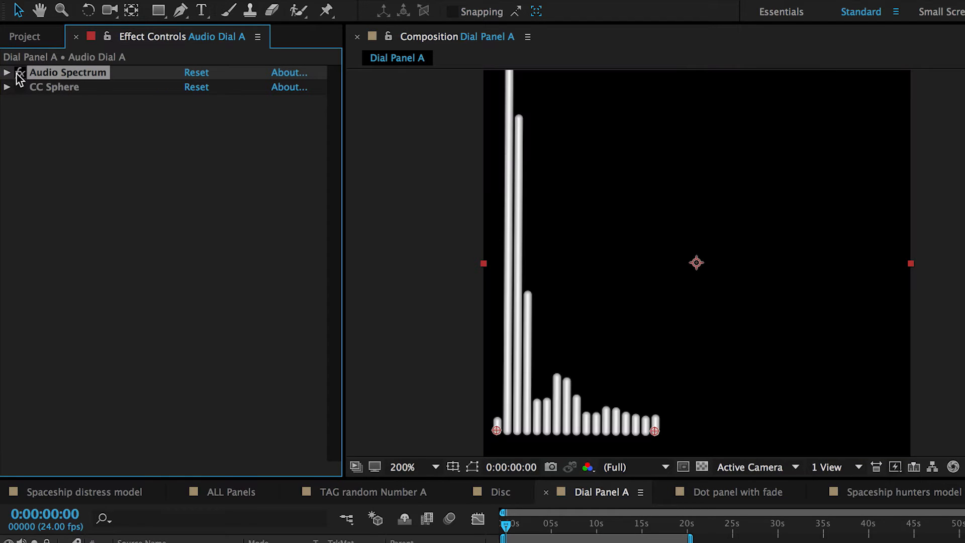
- Raise the Audio Spectrum End Frequency, then enable CC Sphere to bend the bars into an arc
{"action": "left_click", "coordinate": [6, 72]}
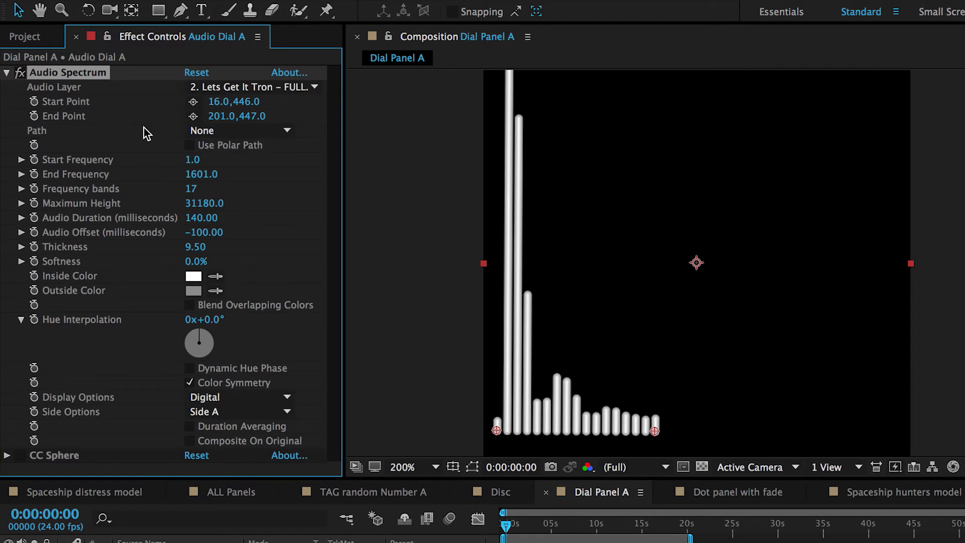
{"action": "left_click", "coordinate": [253, 86]}
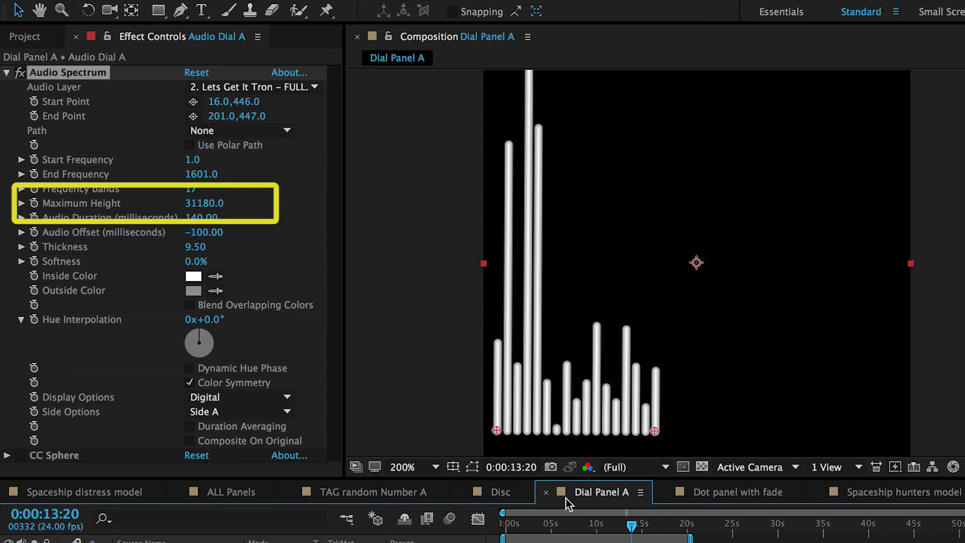
{"action": "left_click_drag", "start_coordinate": [201, 174], "coordinate": [221, 174]}
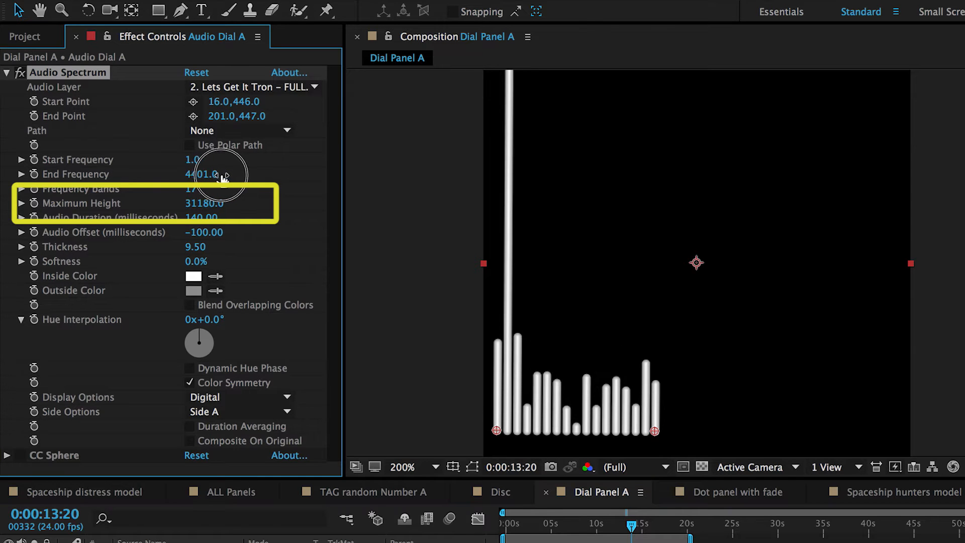
{"action": "left_click_drag", "start_coordinate": [206, 174], "coordinate": [234, 173]}
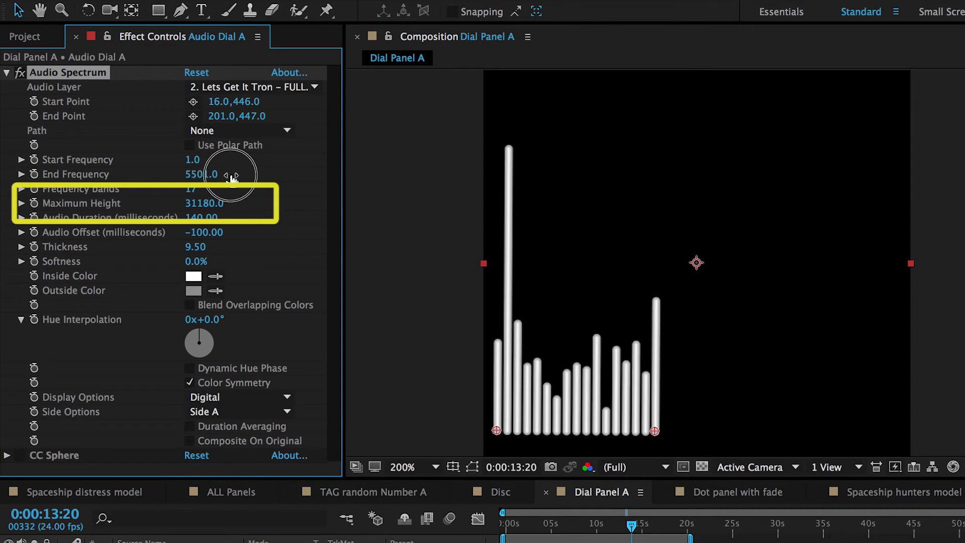
{"action": "left_click", "coordinate": [6, 72]}
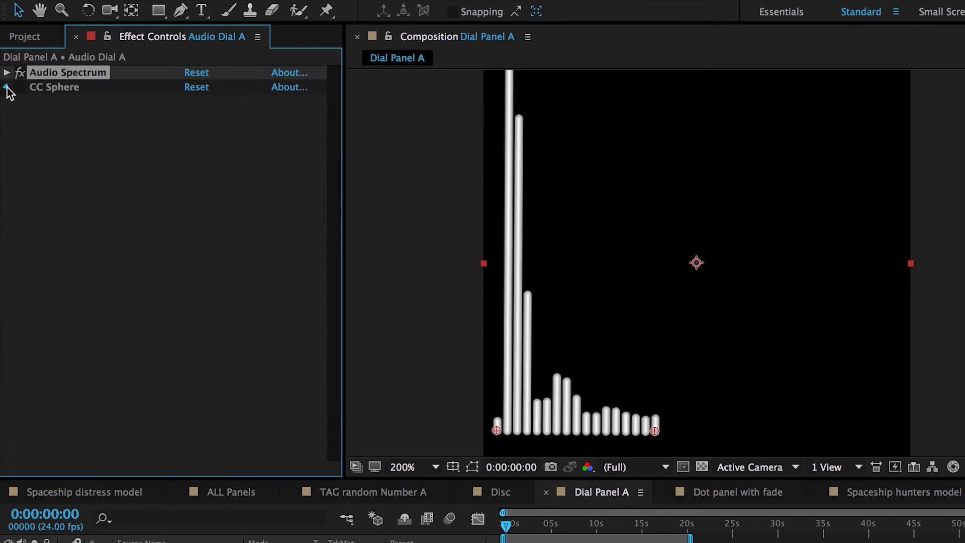
{"action": "left_click", "coordinate": [6, 86]}
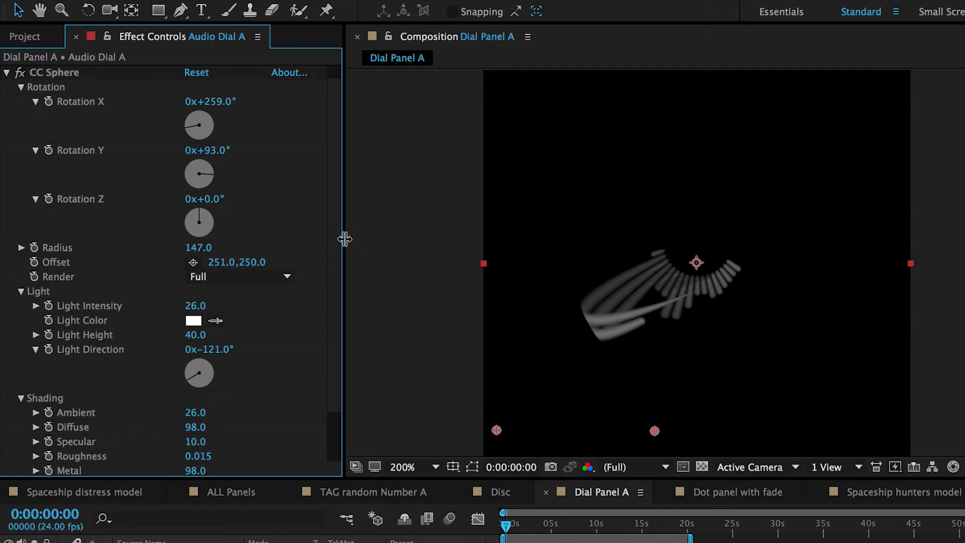
{"action": "mouse_move", "coordinate": [245, 380]}
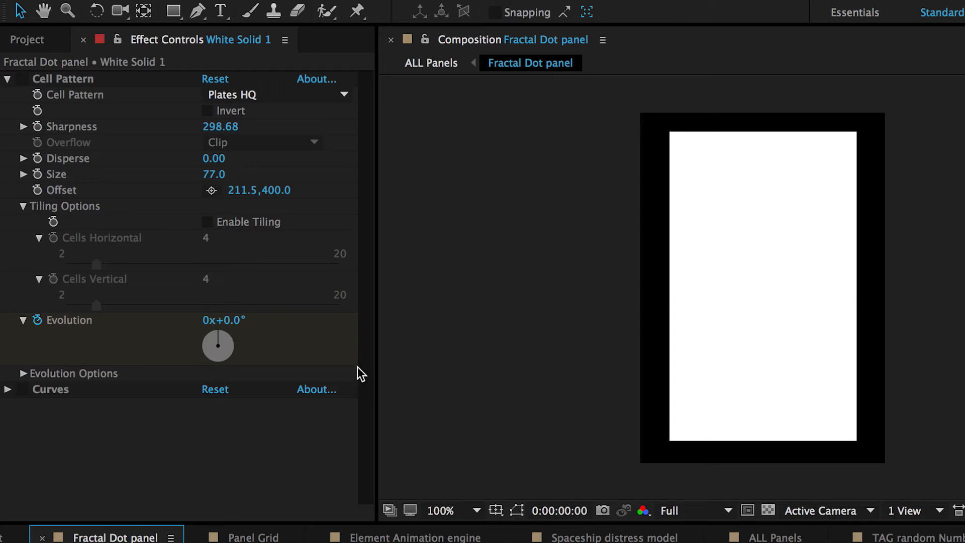
{"action": "mouse_move", "coordinate": [169, 119]}
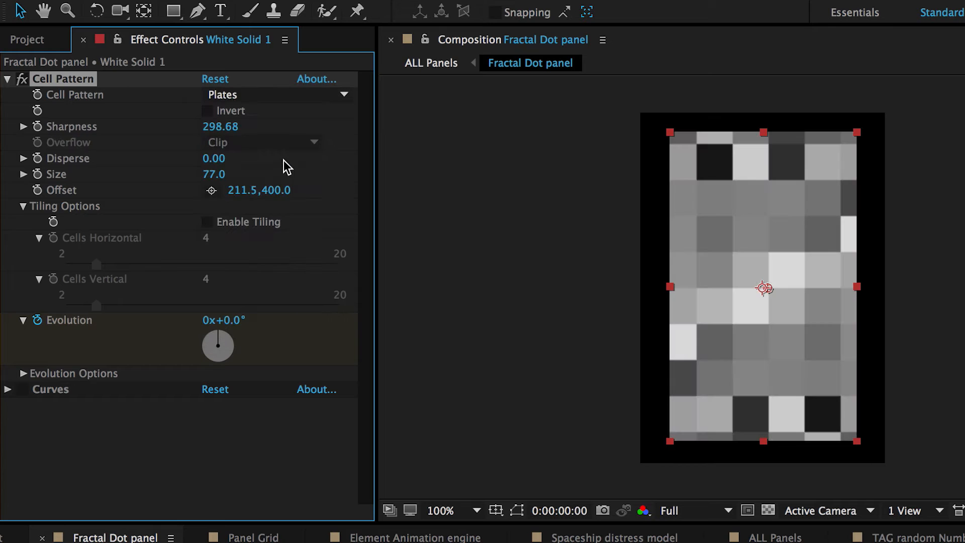
{"action": "mouse_move", "coordinate": [684, 316]}
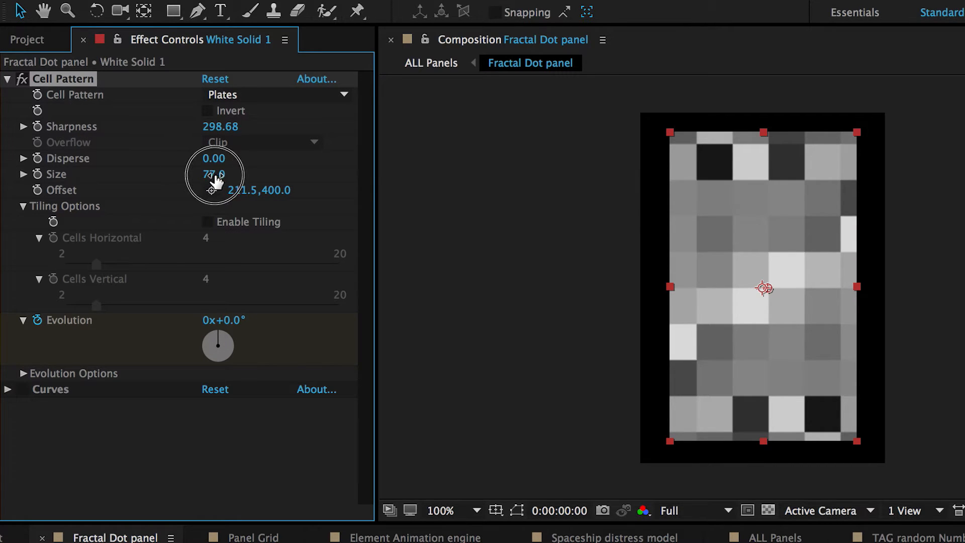
- Adjust the Cell Pattern plate size on the Fractal Dot panel
{"action": "left_click_drag", "start_coordinate": [222, 174], "coordinate": [209, 174]}
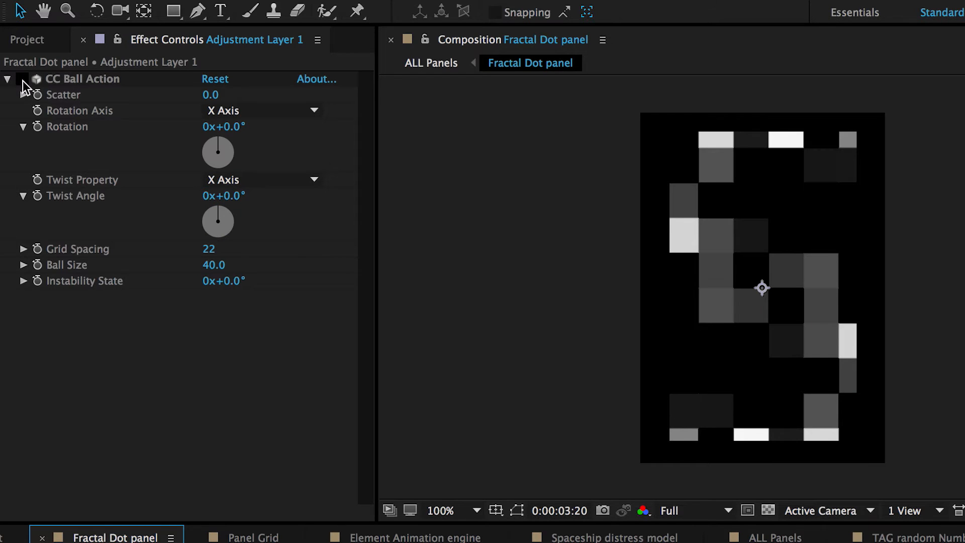
- Enable CC Ball Action with grid spacing 20 and ball size 39 for rows of round dots
{"action": "left_click", "coordinate": [20, 78]}
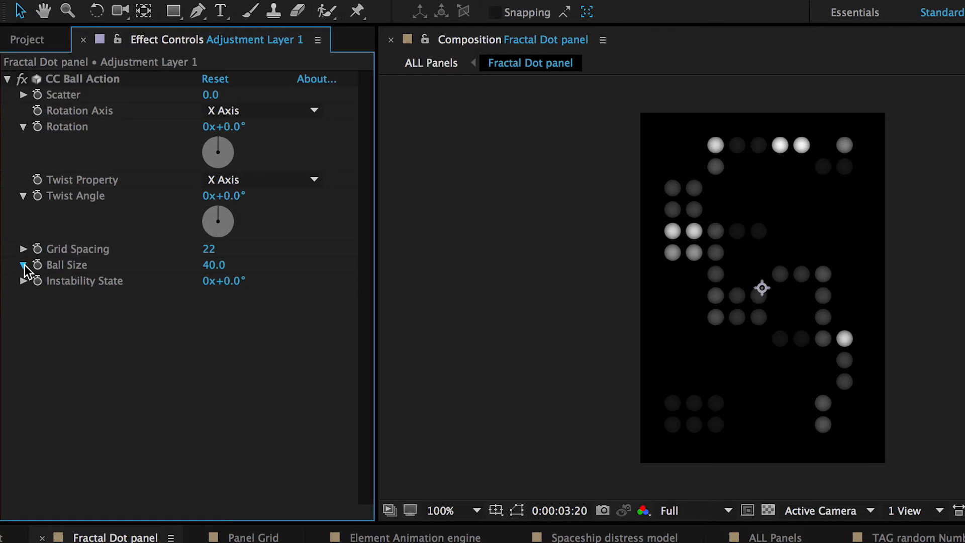
{"action": "left_click", "coordinate": [23, 248]}
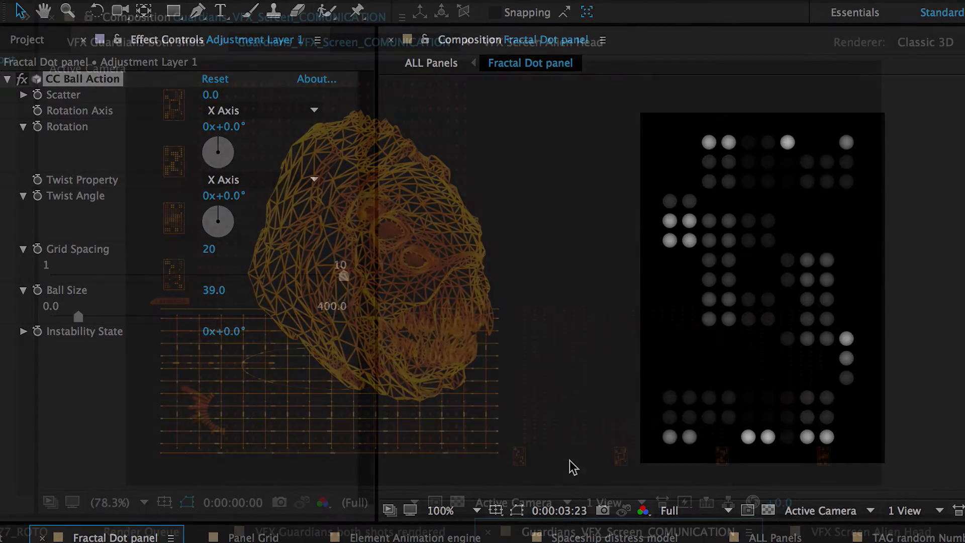
- Open Guardians_VFX_Screen_COMUNICATION 2 and preview its HUD animation, then stop playback
{"action": "left_click", "coordinate": [621, 530]}
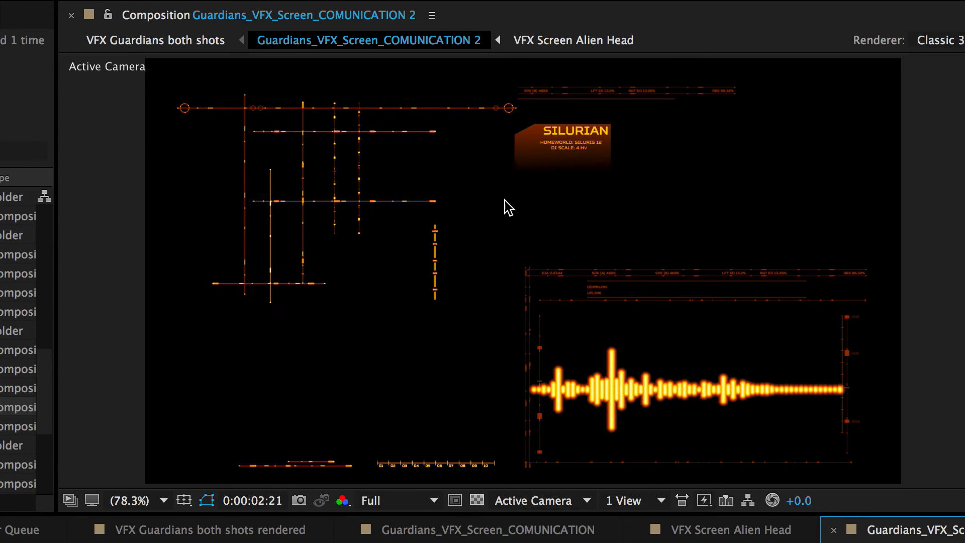
{"action": "key", "text": "Space"}
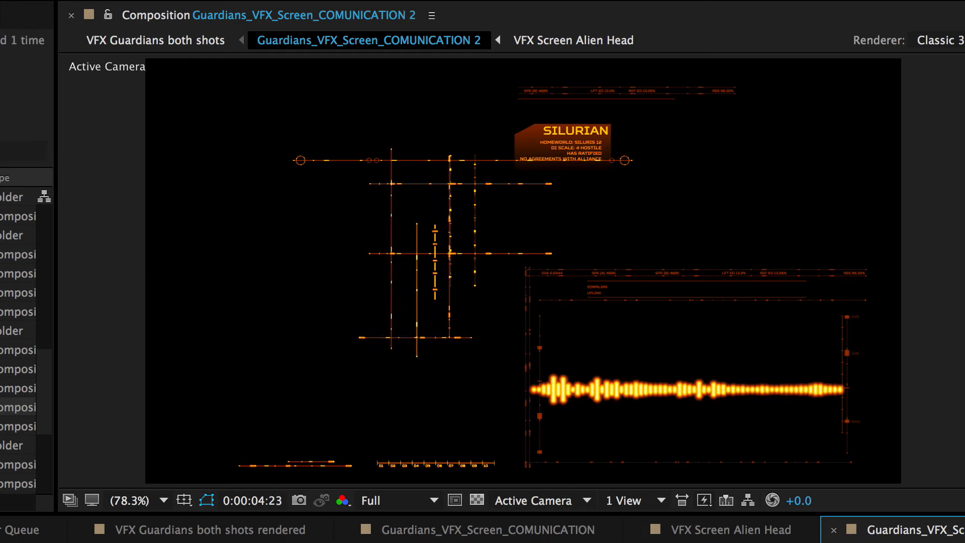
{"action": "key", "text": "Space"}
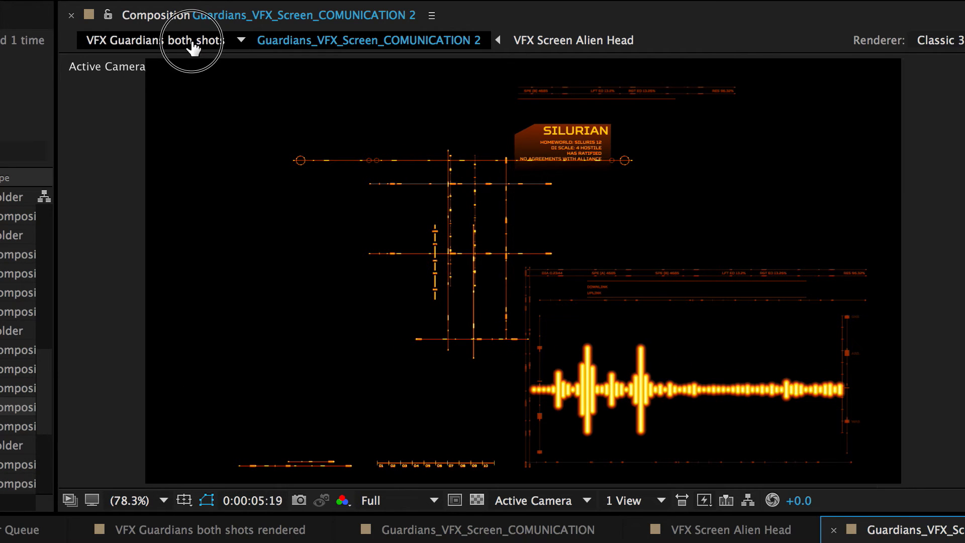
- Switch to the VFX Guardians both shots composition with the holographic planets and ships
{"action": "left_click", "coordinate": [130, 40]}
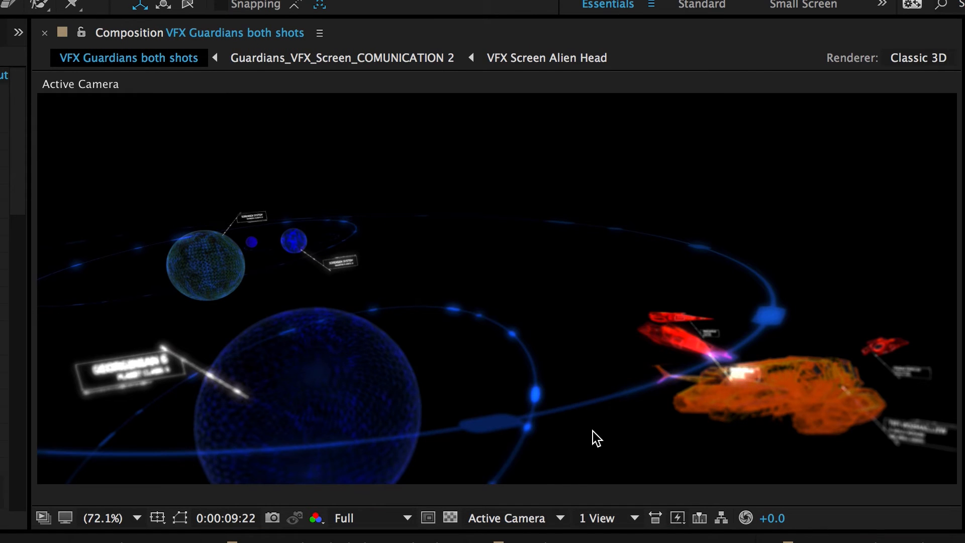
{"action": "mouse_move", "coordinate": [310, 364]}
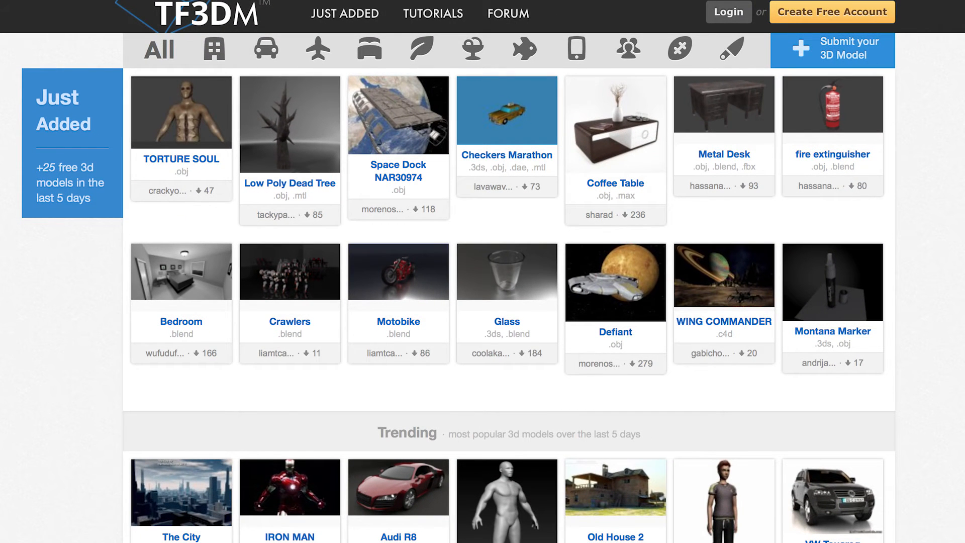
- Browse the Just Added free models grid on tf3dm.com
{"action": "left_click", "coordinate": [614, 282]}
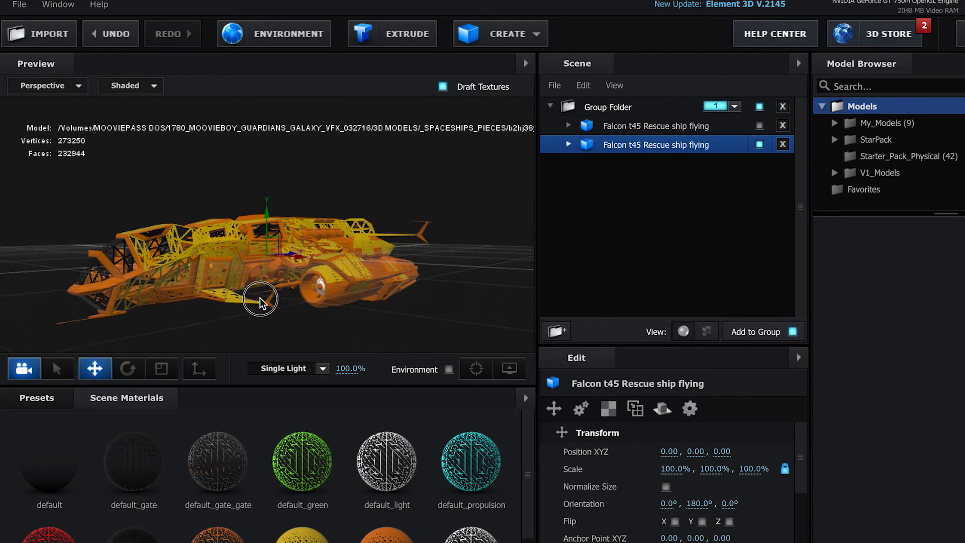
- Enable the lines-only wireframe on the Falcon t45's default_skin_ship2 material
{"action": "left_click", "coordinate": [567, 145]}
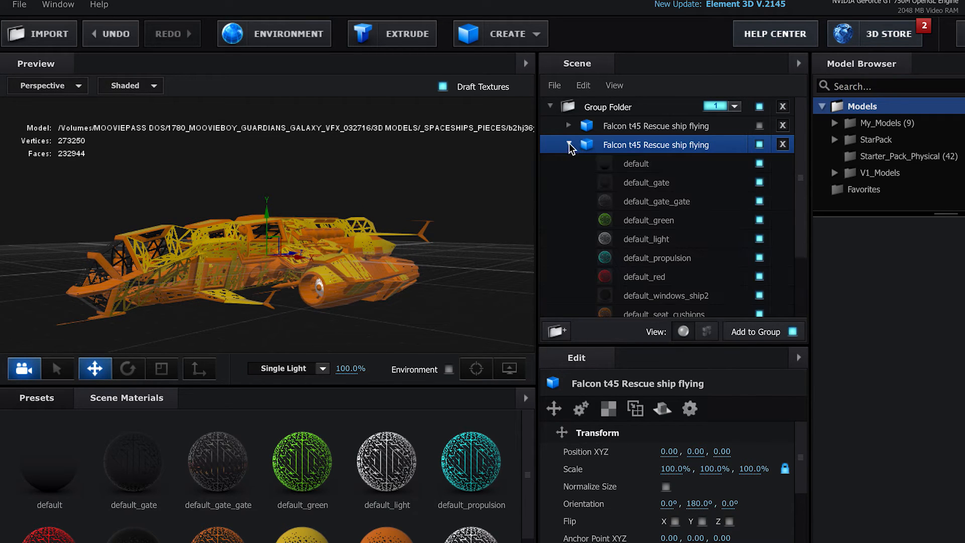
{"action": "left_click", "coordinate": [648, 220]}
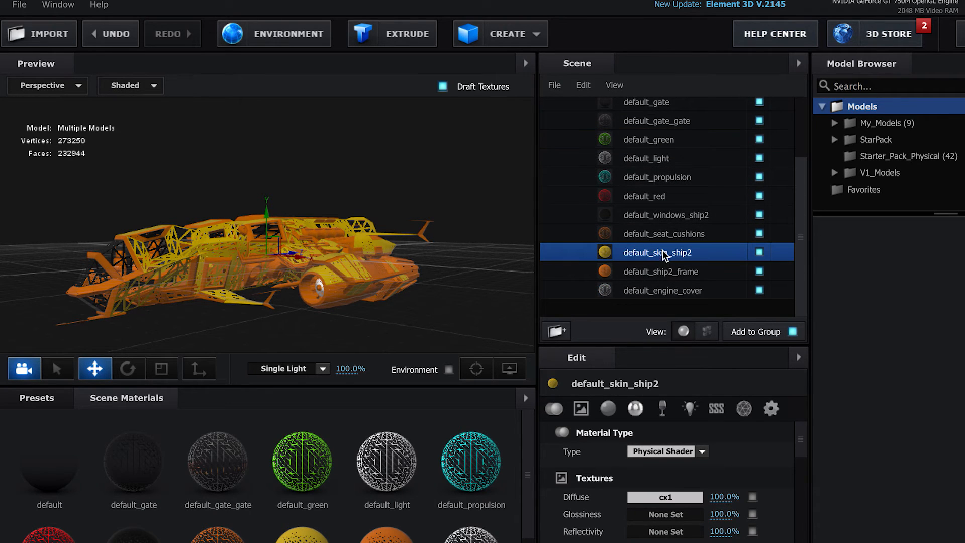
{"action": "mouse_move", "coordinate": [756, 450]}
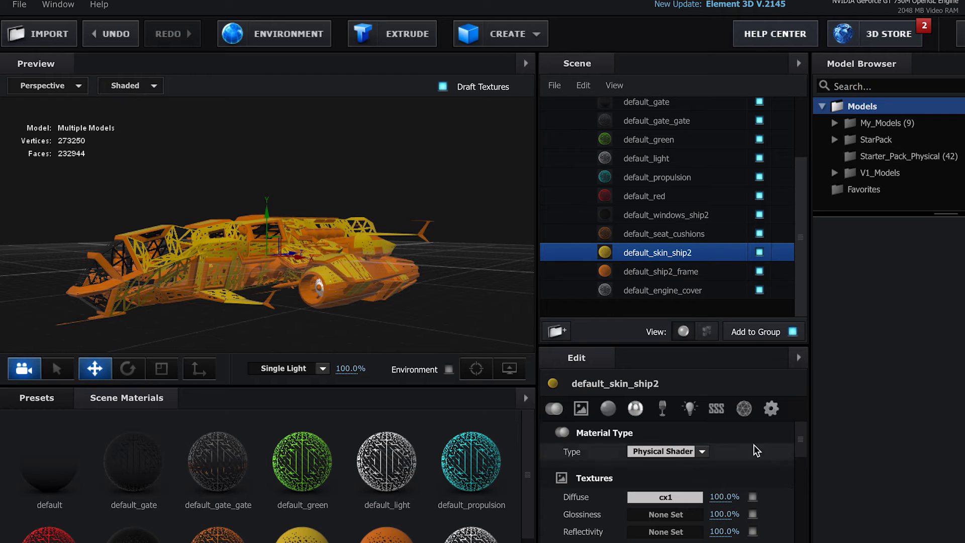
{"action": "mouse_move", "coordinate": [798, 462]}
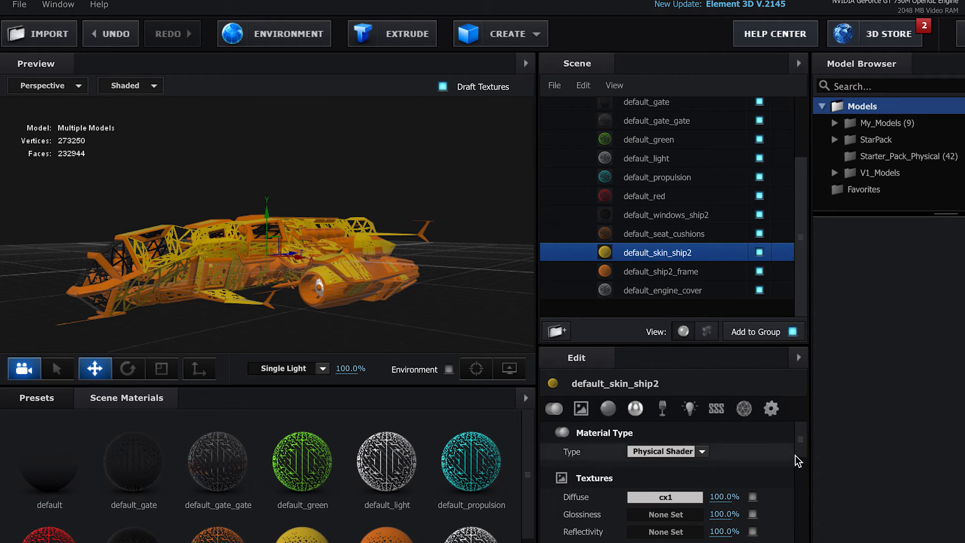
{"action": "scroll", "scroll_direction": "down", "scroll_amount": 3}
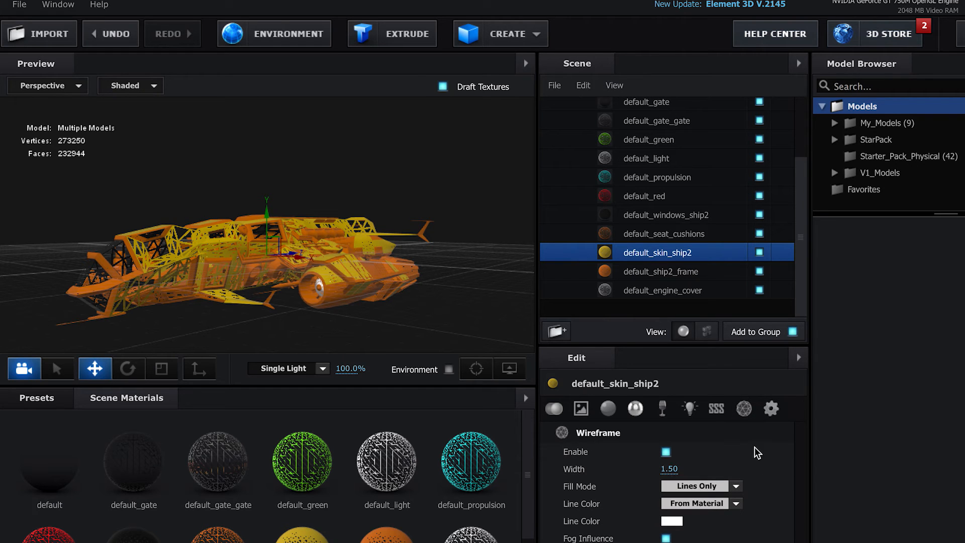
{"action": "mouse_move", "coordinate": [695, 473]}
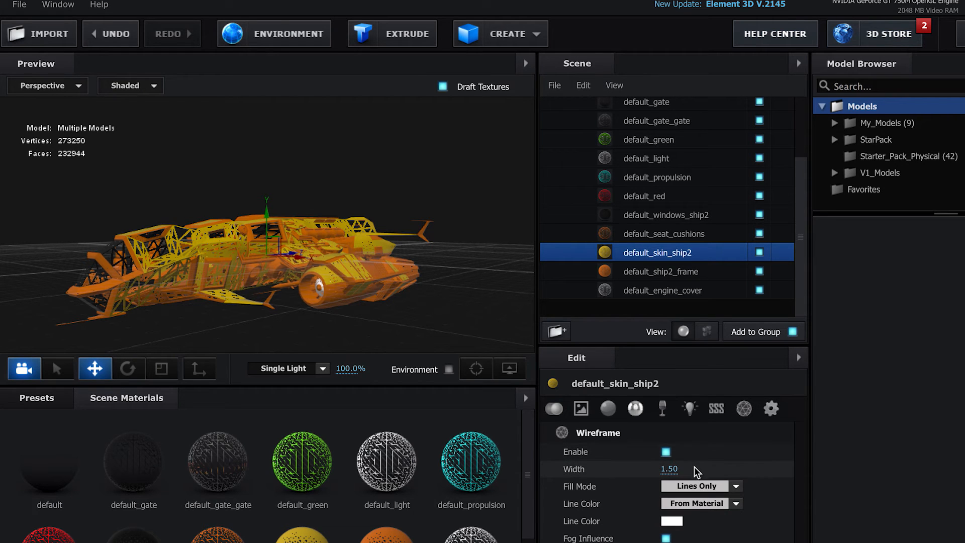
{"action": "left_click", "coordinate": [666, 451]}
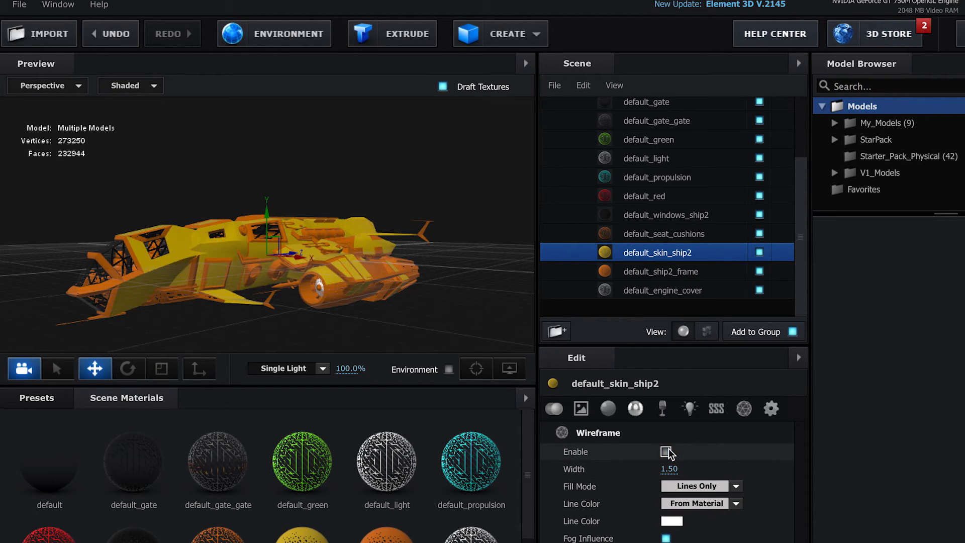
{"action": "left_click", "coordinate": [666, 451]}
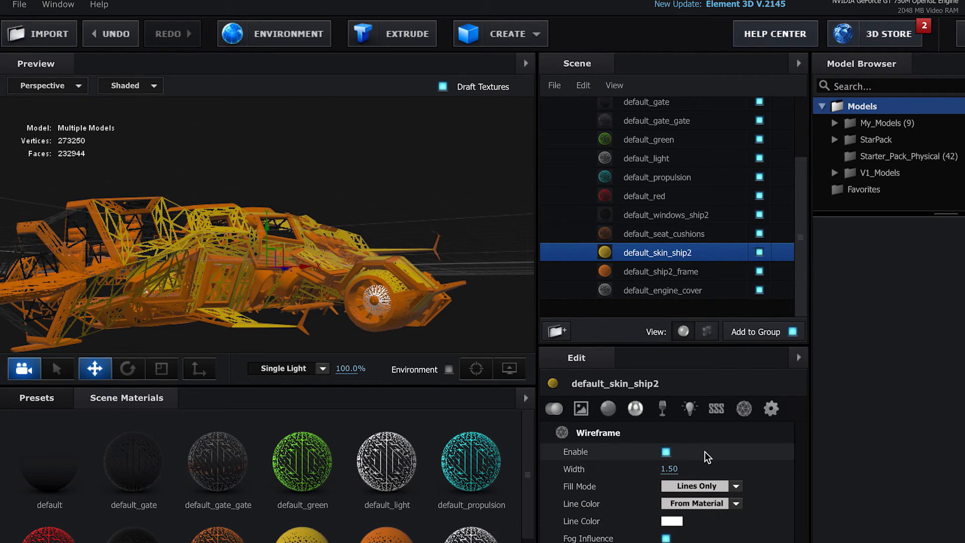
{"action": "mouse_move", "coordinate": [758, 496]}
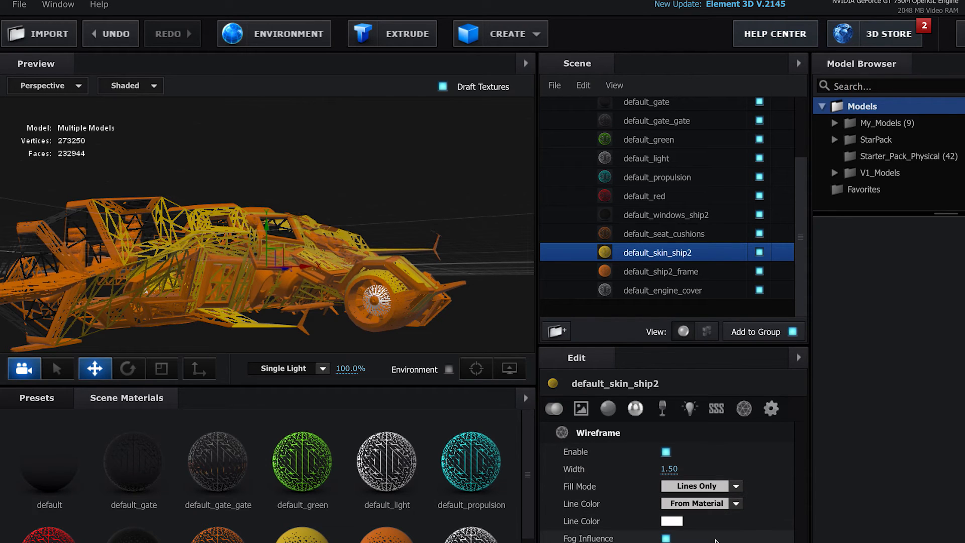
{"action": "scroll", "scroll_direction": "down", "scroll_amount": 3}
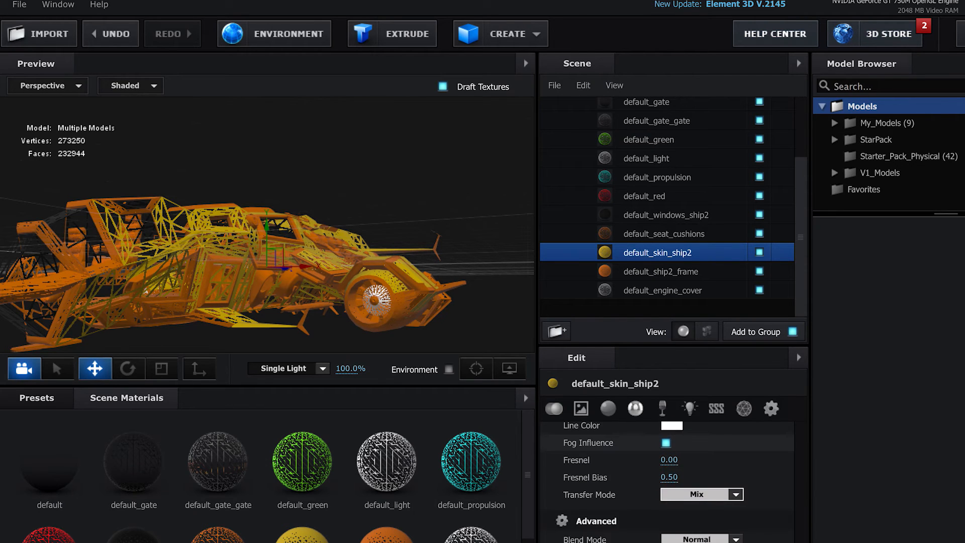
{"action": "scroll", "scroll_direction": "down", "scroll_amount": 3}
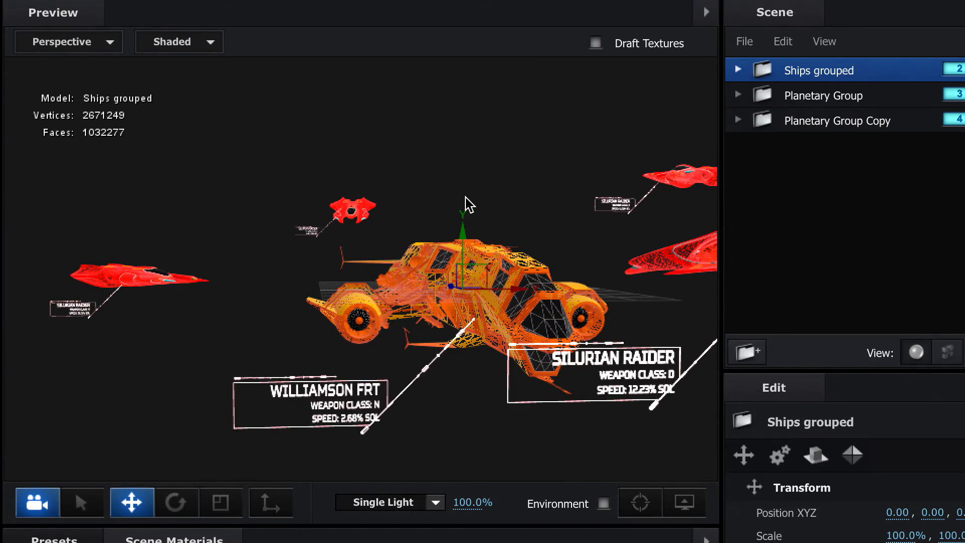
{"action": "left_click", "coordinate": [738, 69]}
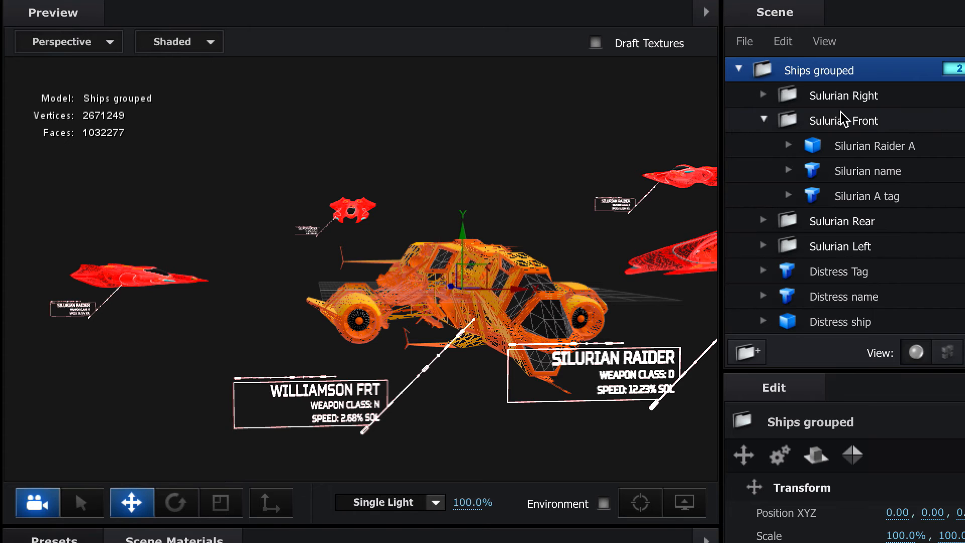
{"action": "mouse_move", "coordinate": [899, 126]}
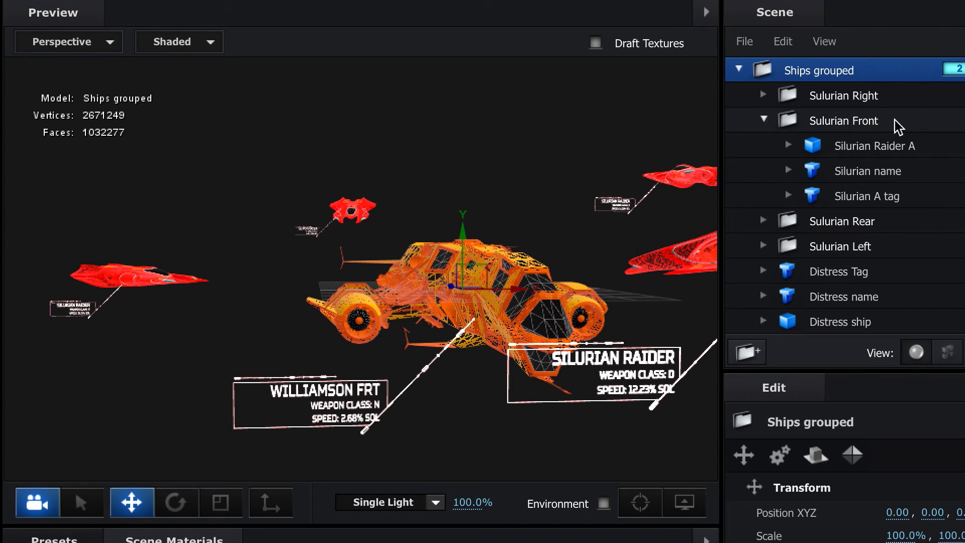
{"action": "left_click", "coordinate": [843, 120]}
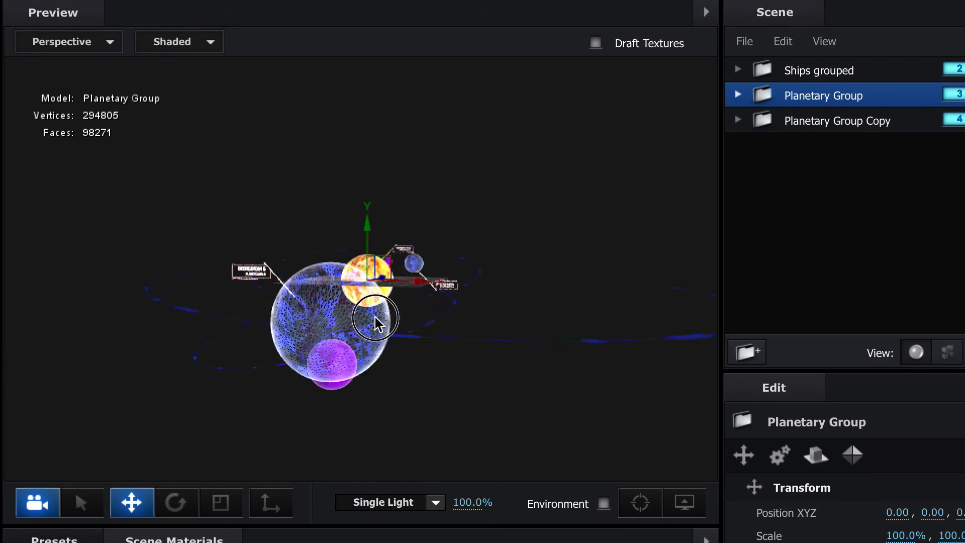
{"action": "left_click", "coordinate": [737, 96]}
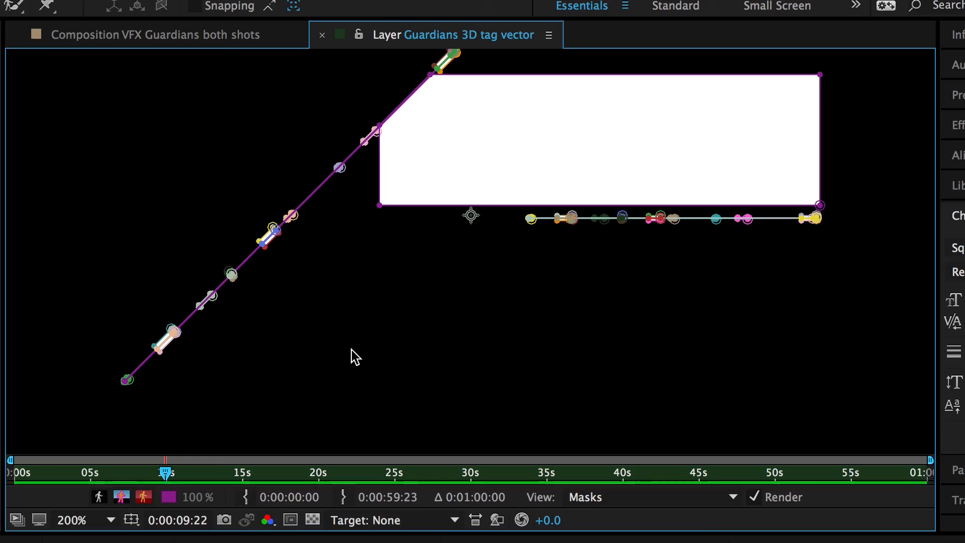
{"action": "mouse_move", "coordinate": [286, 365]}
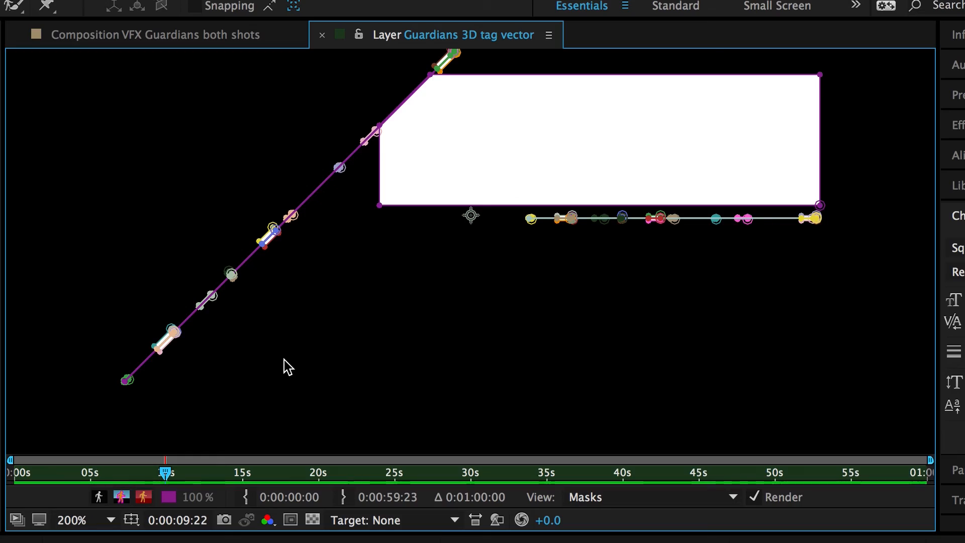
{"action": "mouse_move", "coordinate": [200, 459]}
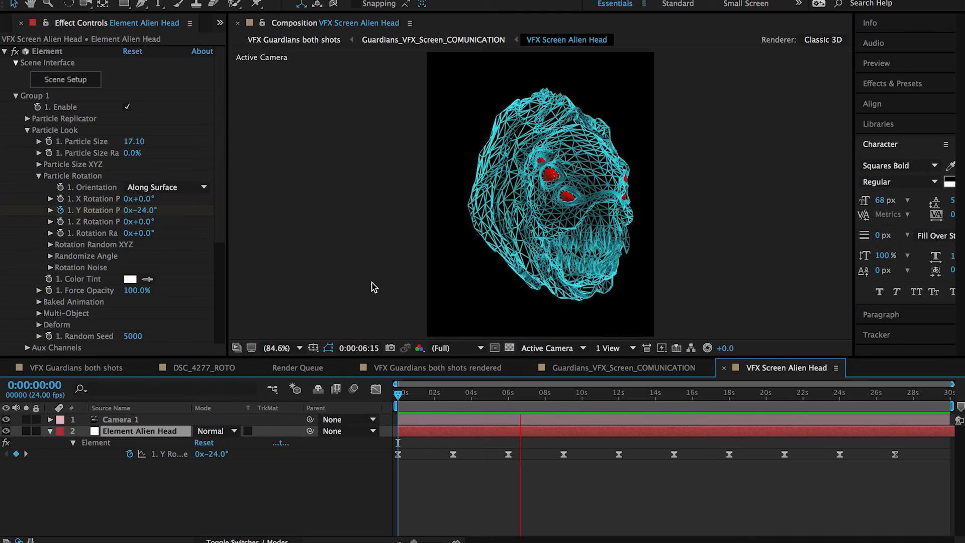
- Switch to the Guardians_VFX_Screen_COMUNICATION composition showing the wireframe alien head
{"action": "left_click", "coordinate": [623, 368]}
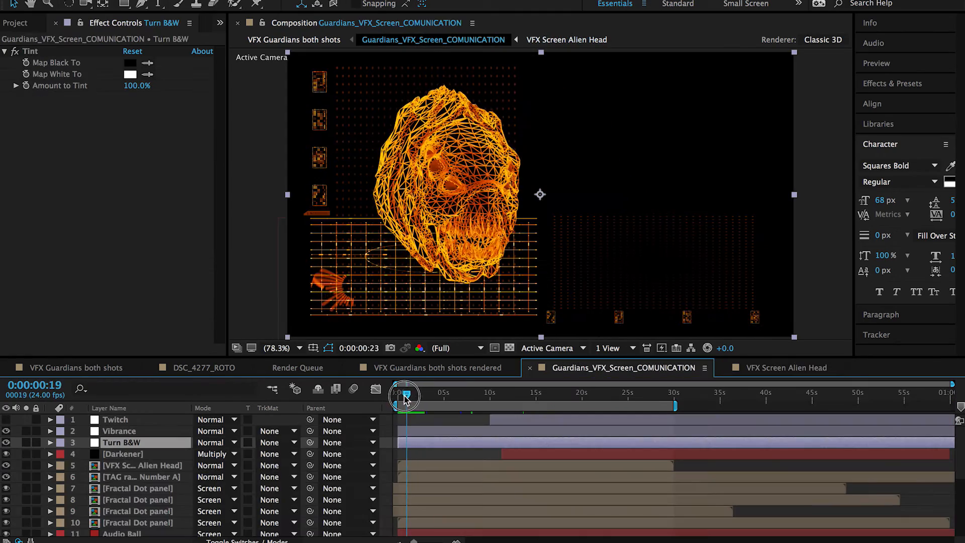